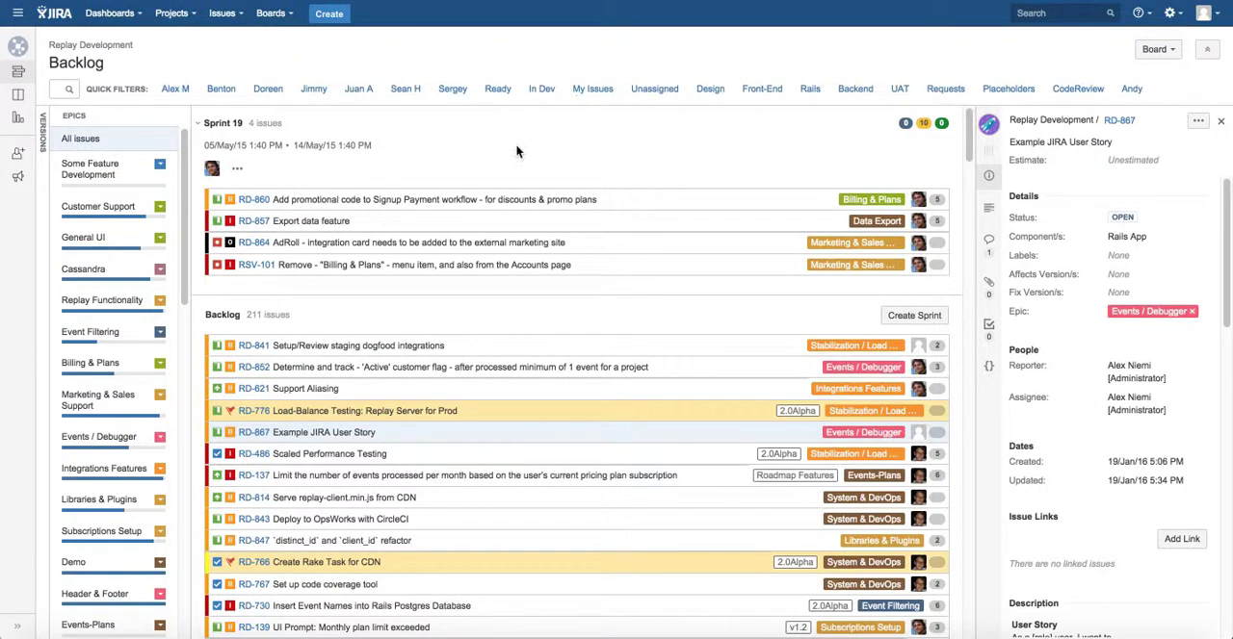
pyautogui.moveTo(451, 143)
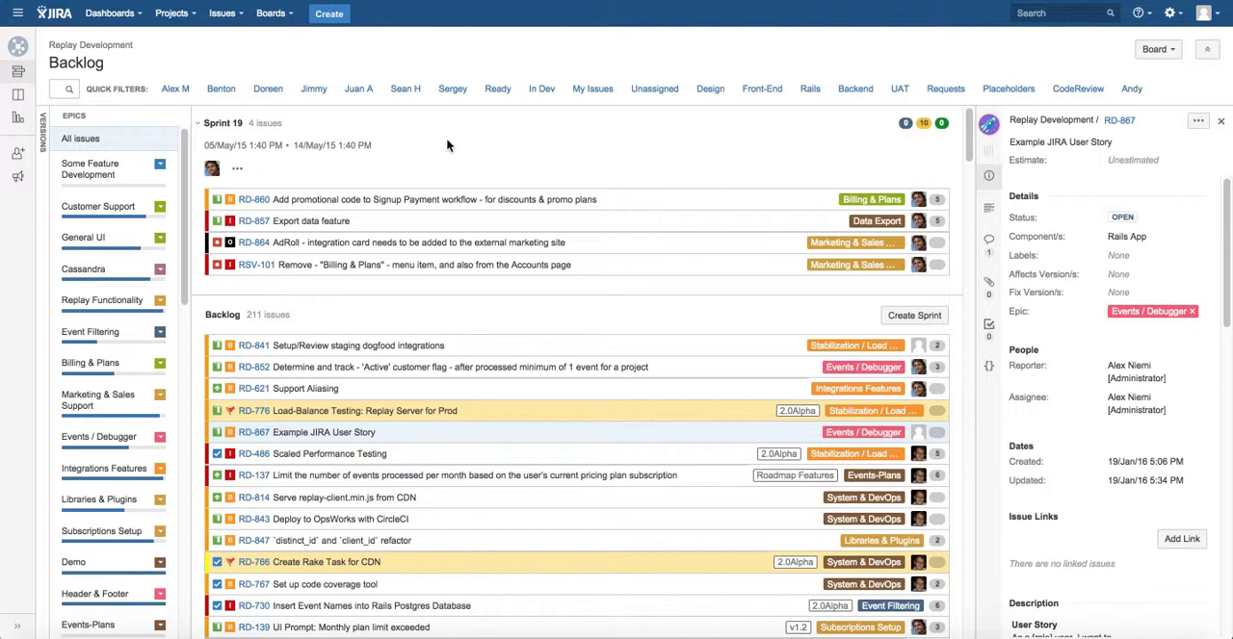
pyautogui.moveTo(460, 137)
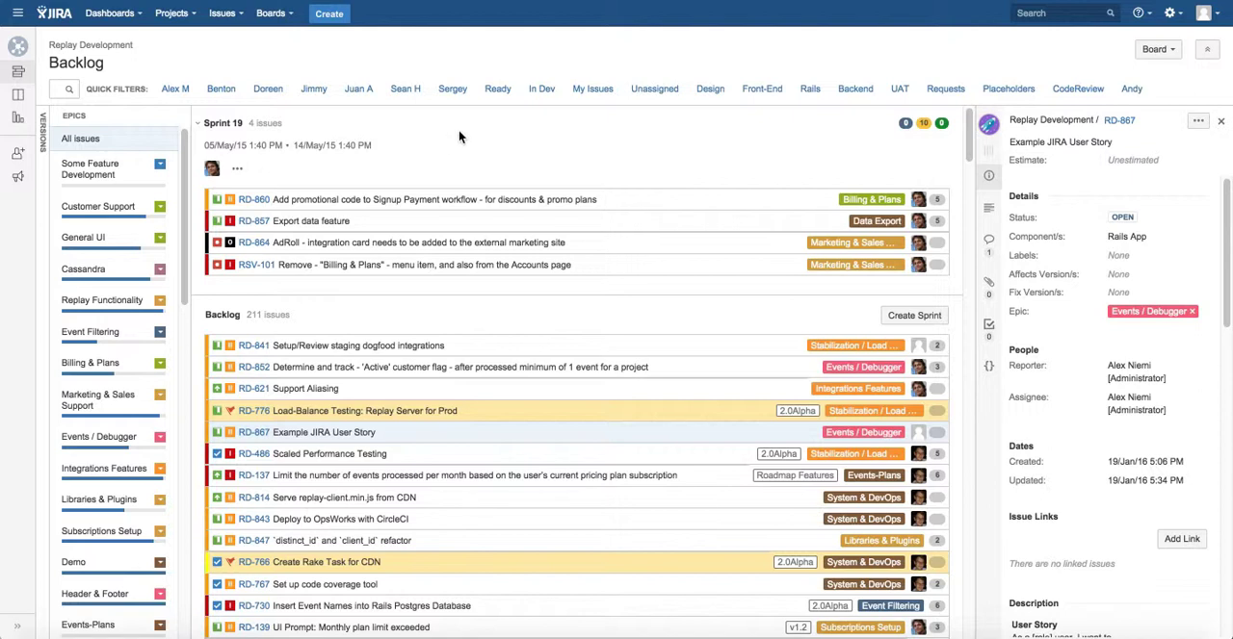
pyautogui.moveTo(127, 175)
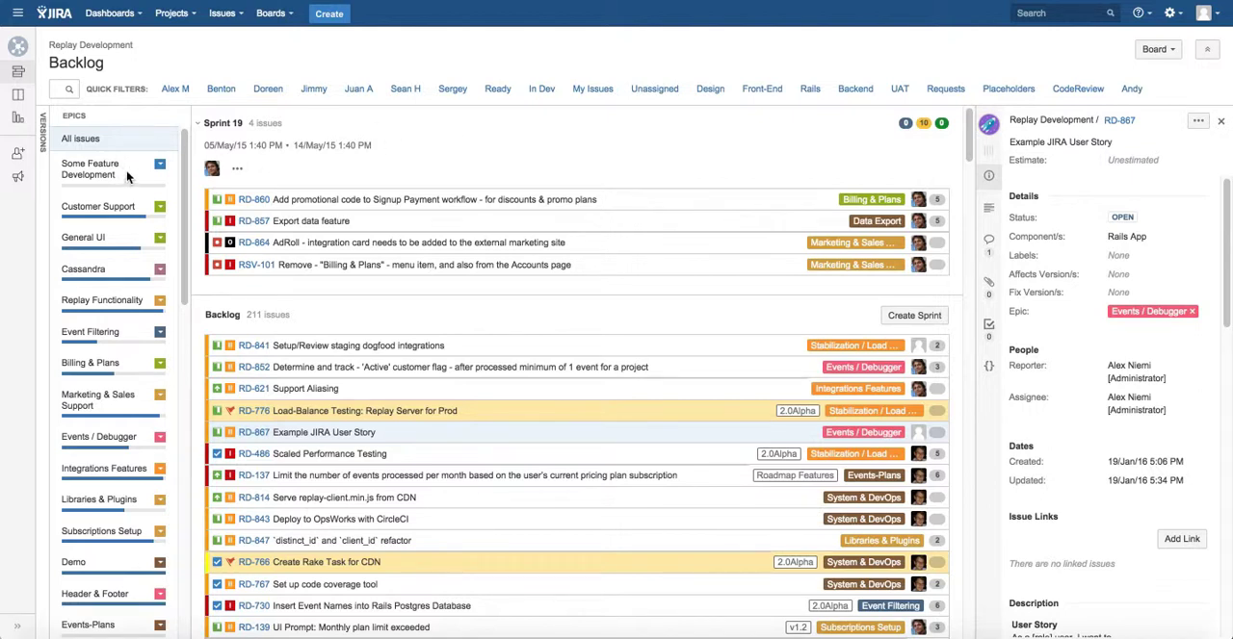
# Mark the Some Feature Development epic as Done from its Epics panel menu and confirm.
pyautogui.click(89, 169)
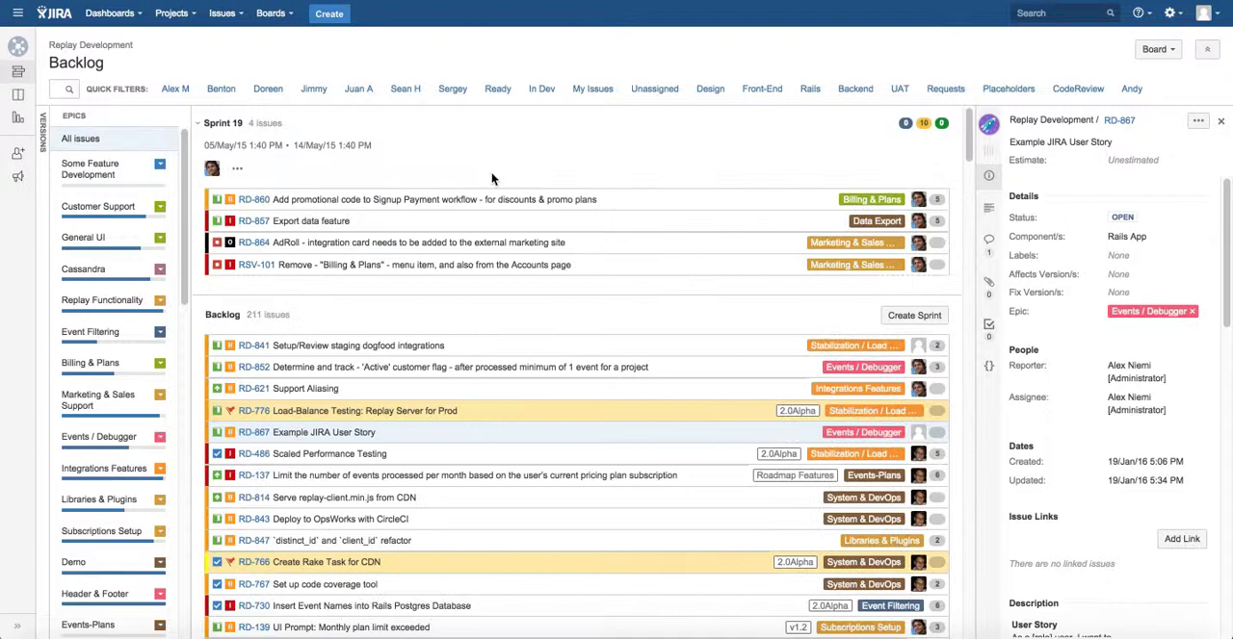
pyautogui.click(158, 163)
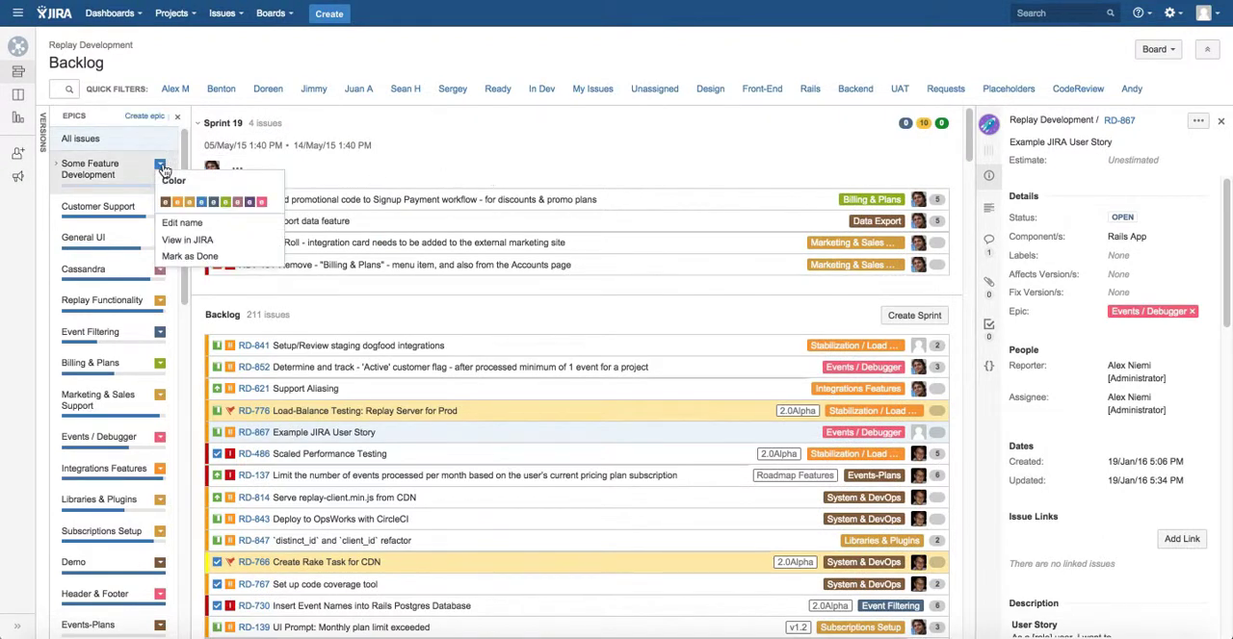
pyautogui.click(189, 256)
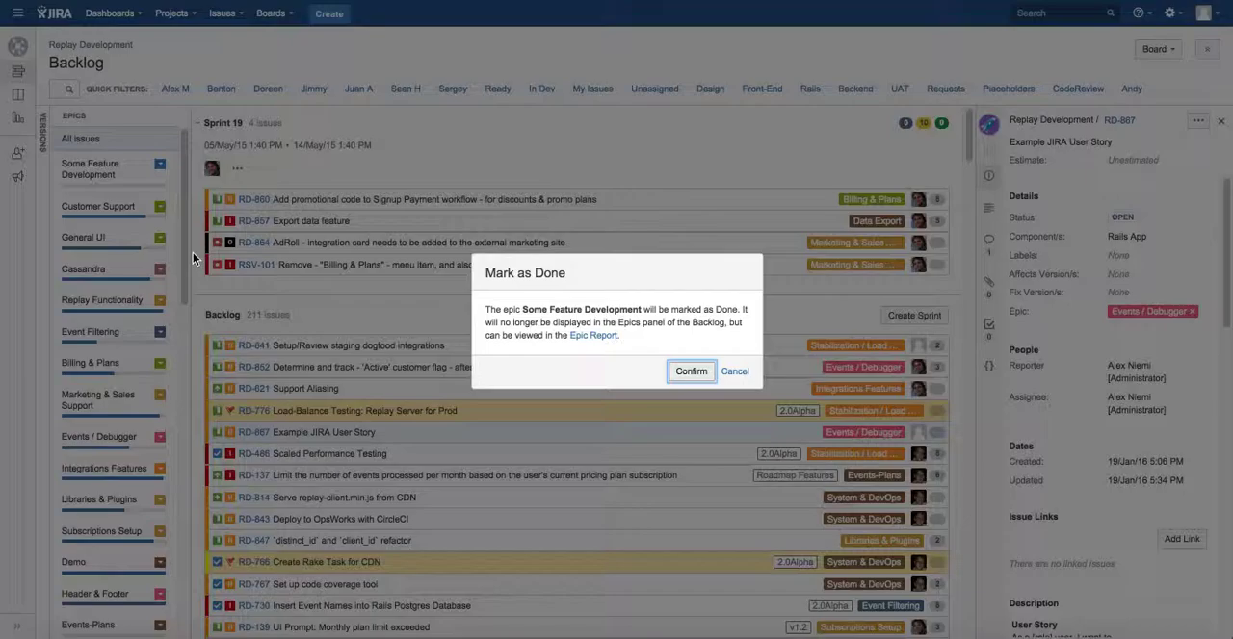
pyautogui.click(690, 369)
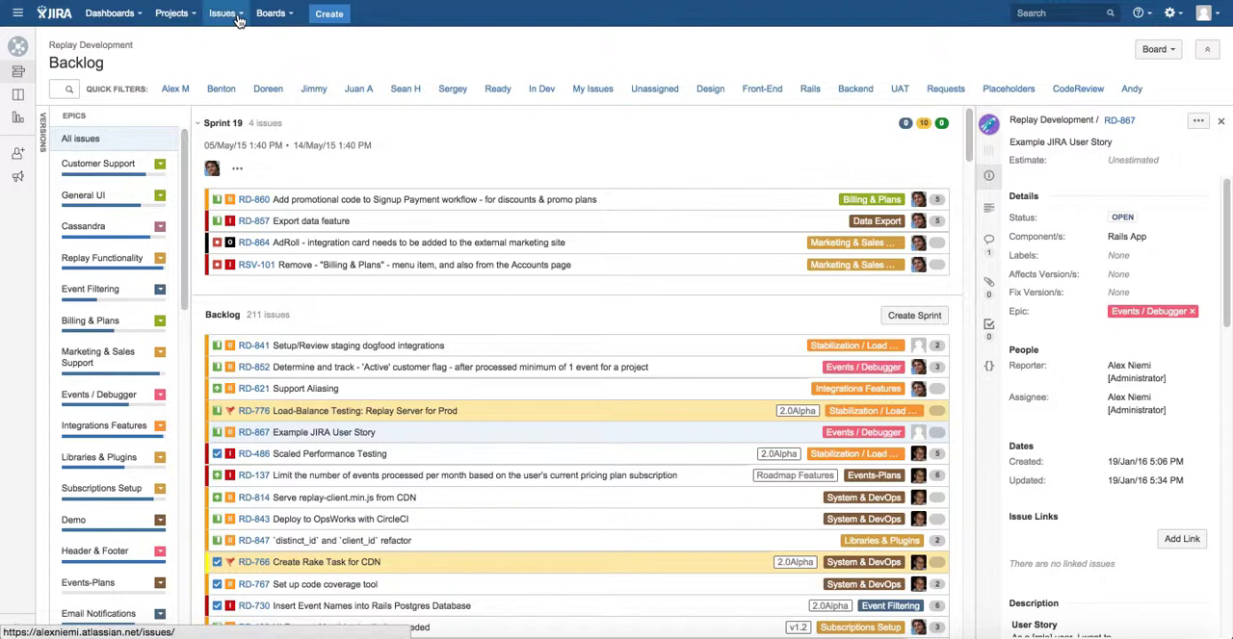
# Search issues filtered to type Epic containing the text 'some feature', returning RD-869.
pyautogui.click(224, 11)
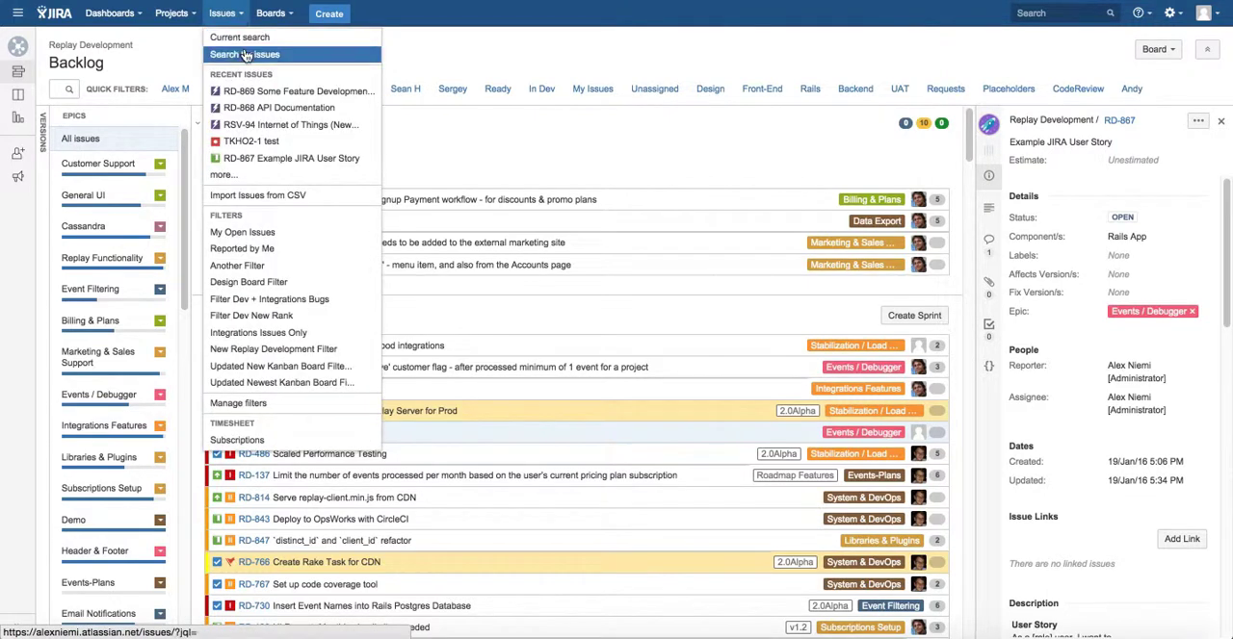
pyautogui.click(242, 54)
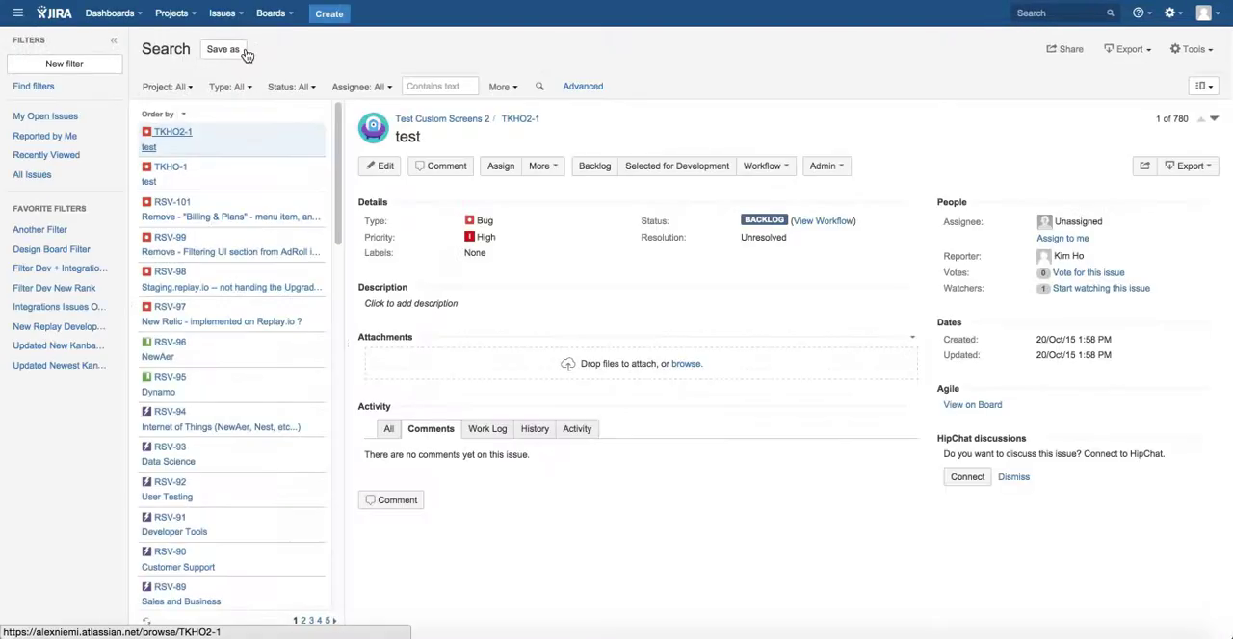
pyautogui.moveTo(316, 62)
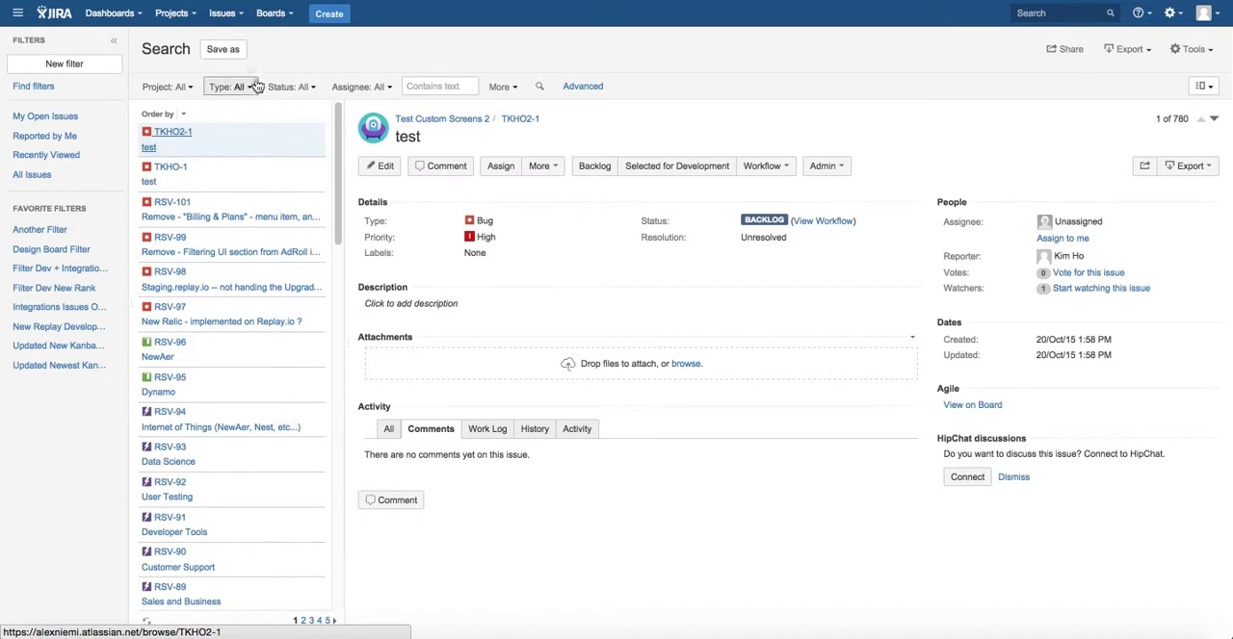
pyautogui.click(231, 86)
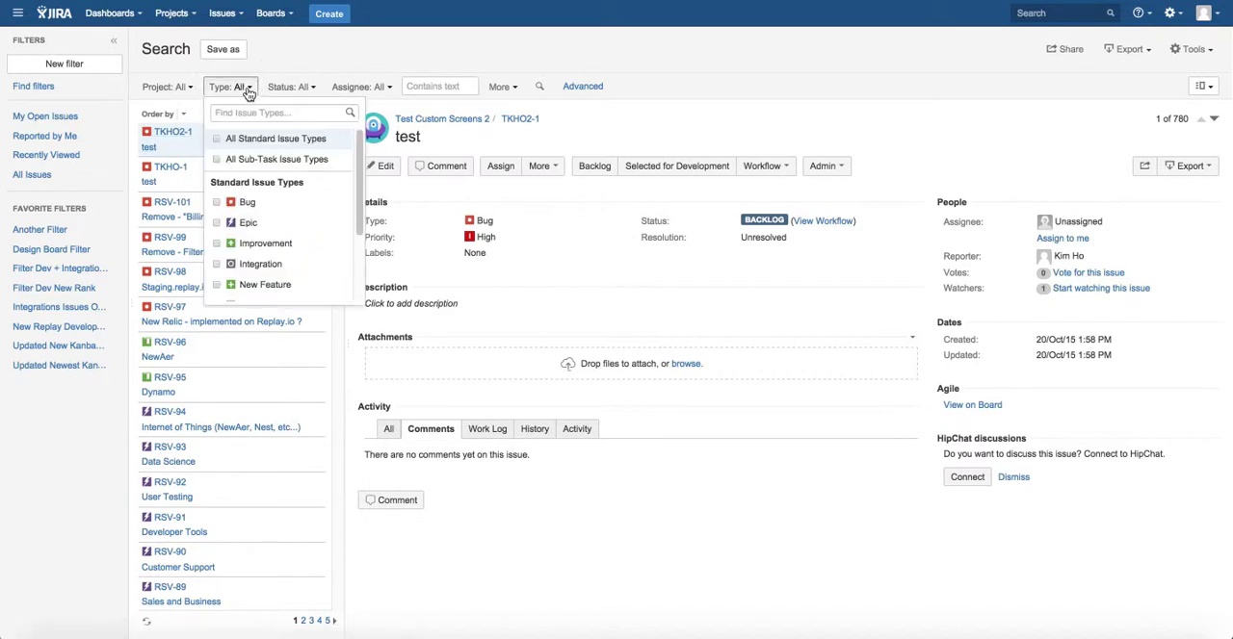
pyautogui.click(249, 223)
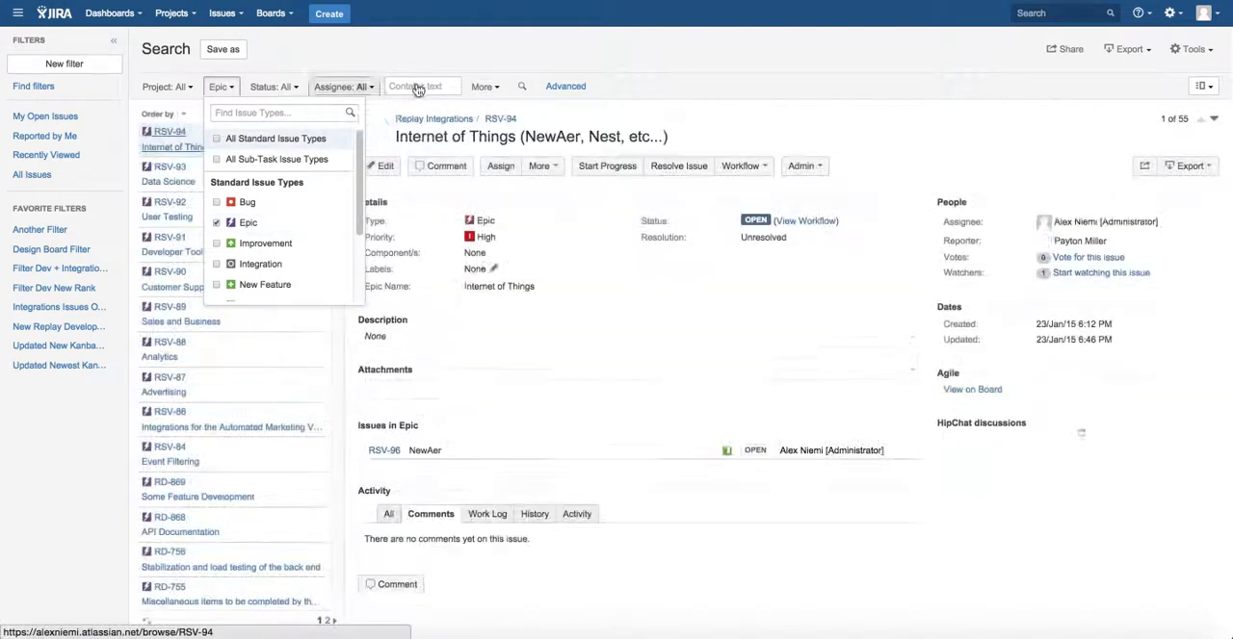
pyautogui.click(421, 84)
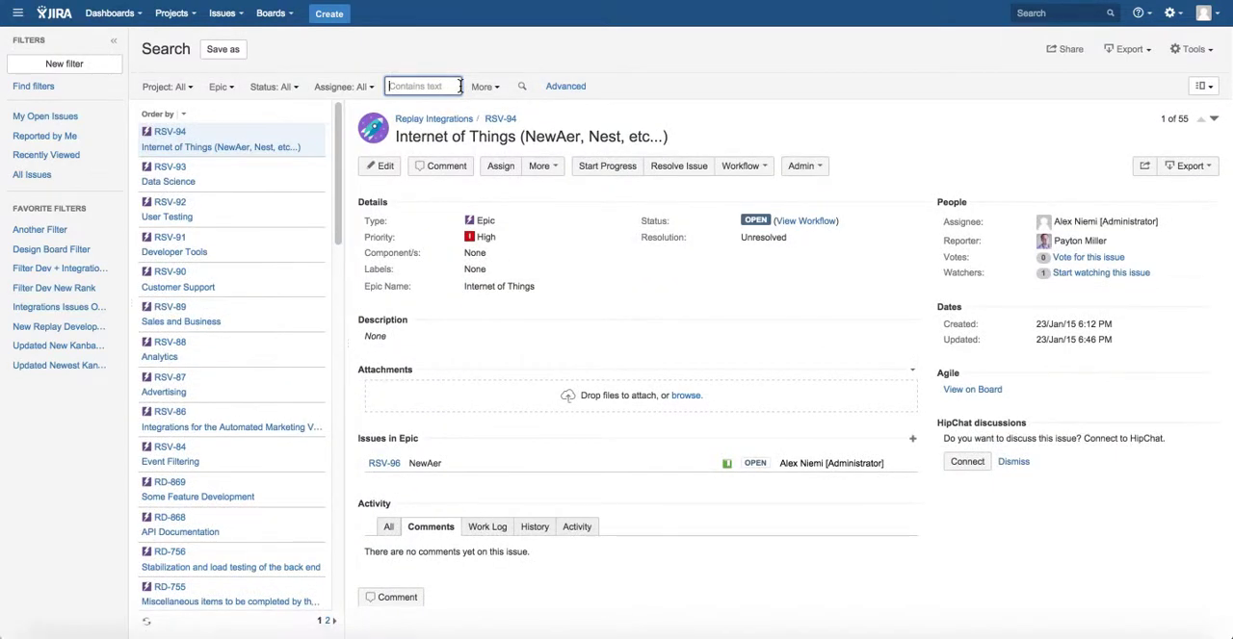
pyautogui.write('some feature')
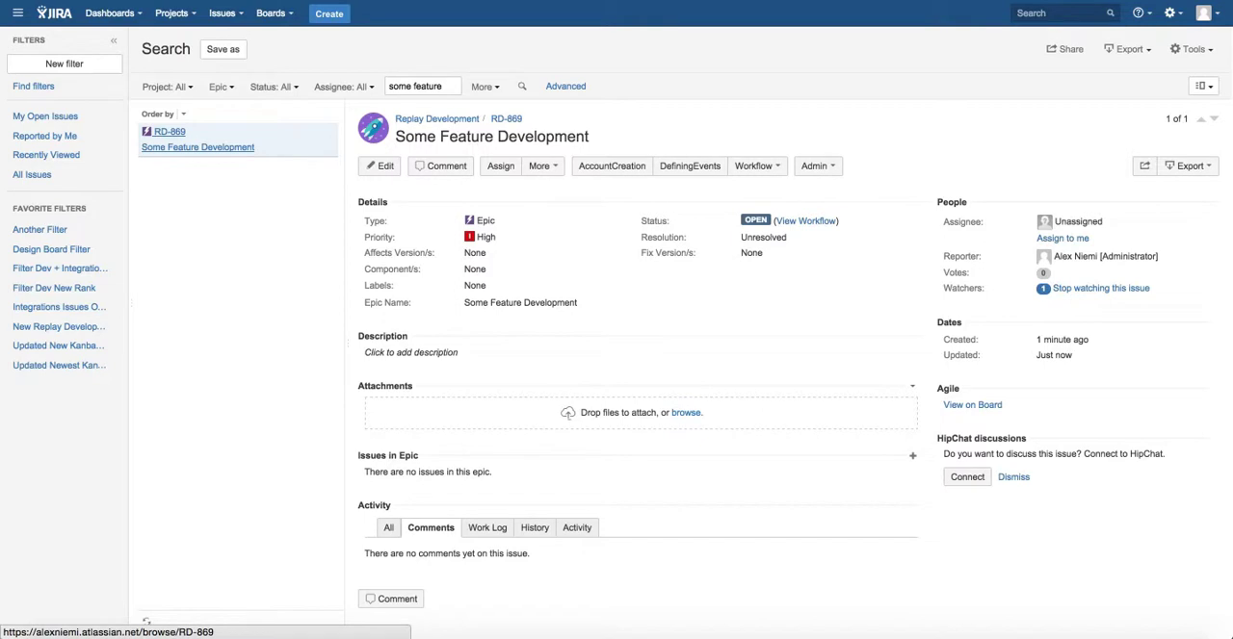
pyautogui.moveTo(662, 125)
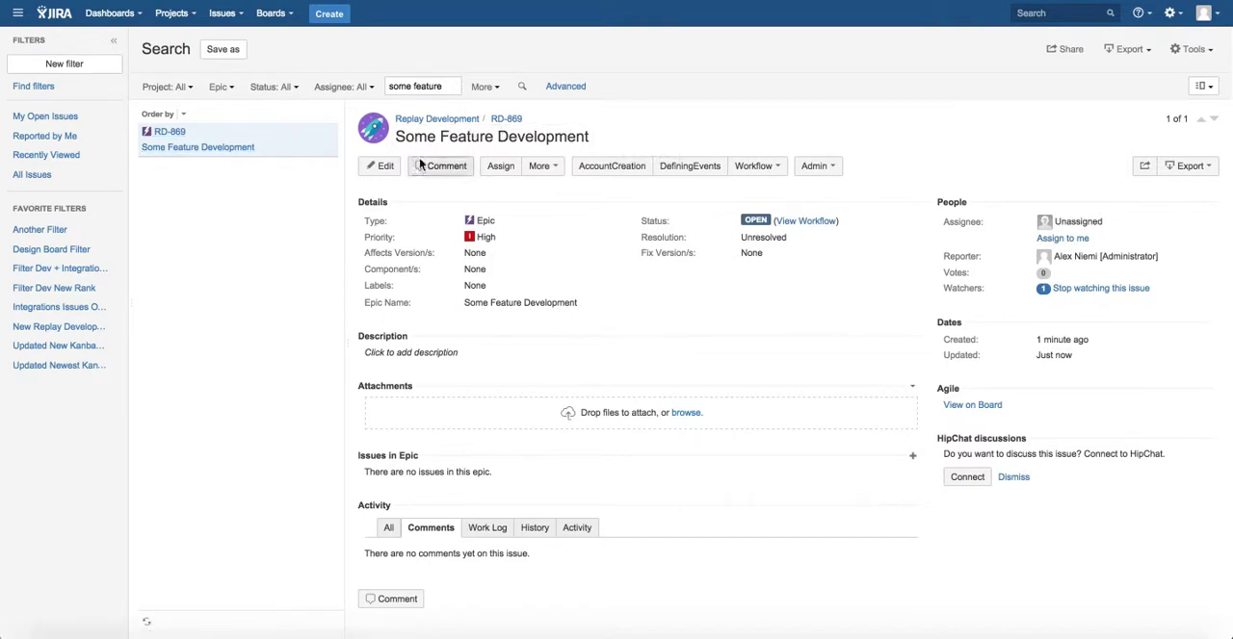
# Browse RD-869's Edit Issue form and cancel it unsaved, leaving the epic Open and Unresolved.
pyautogui.click(379, 165)
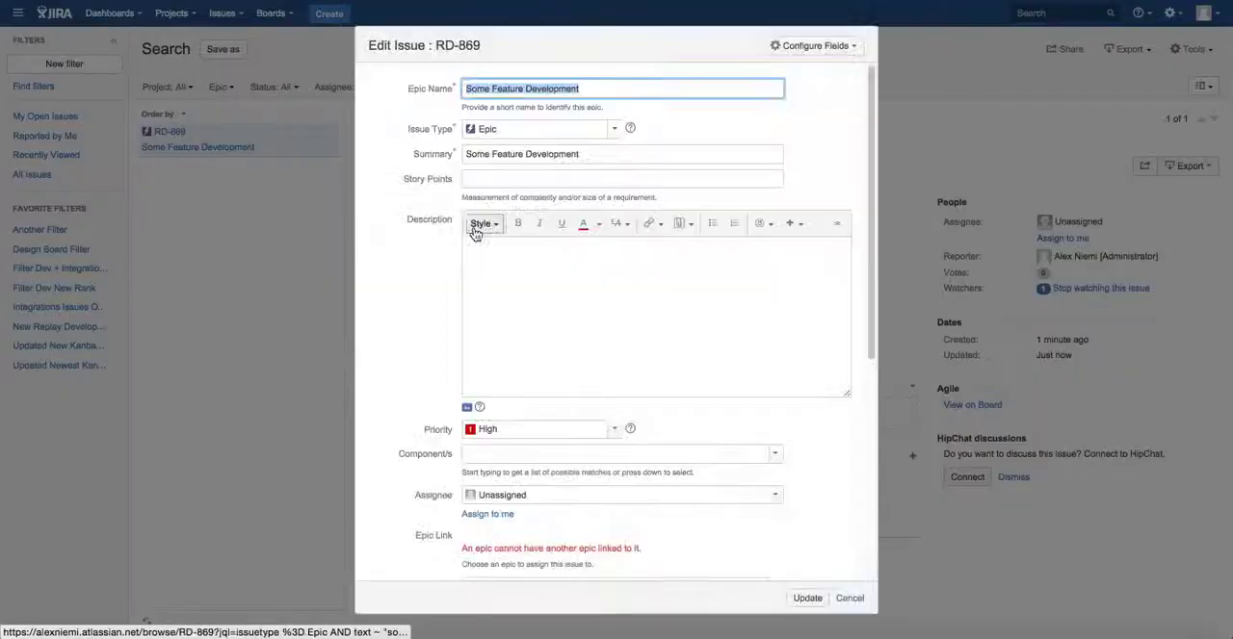
pyautogui.scroll(-3)
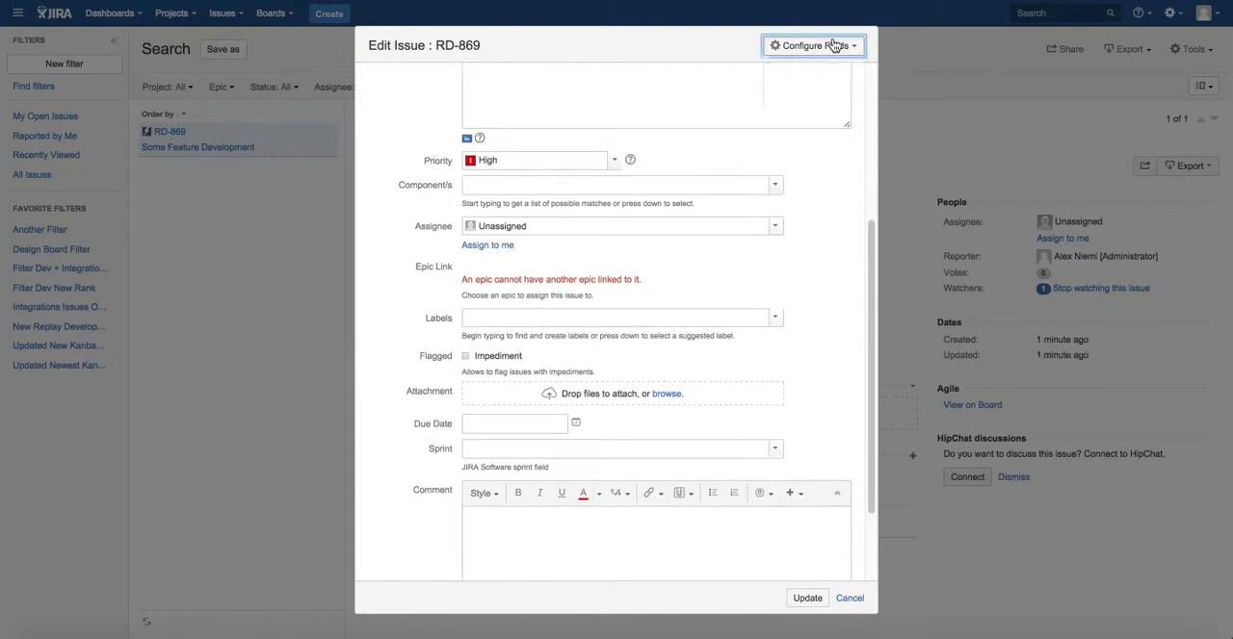
pyautogui.click(813, 46)
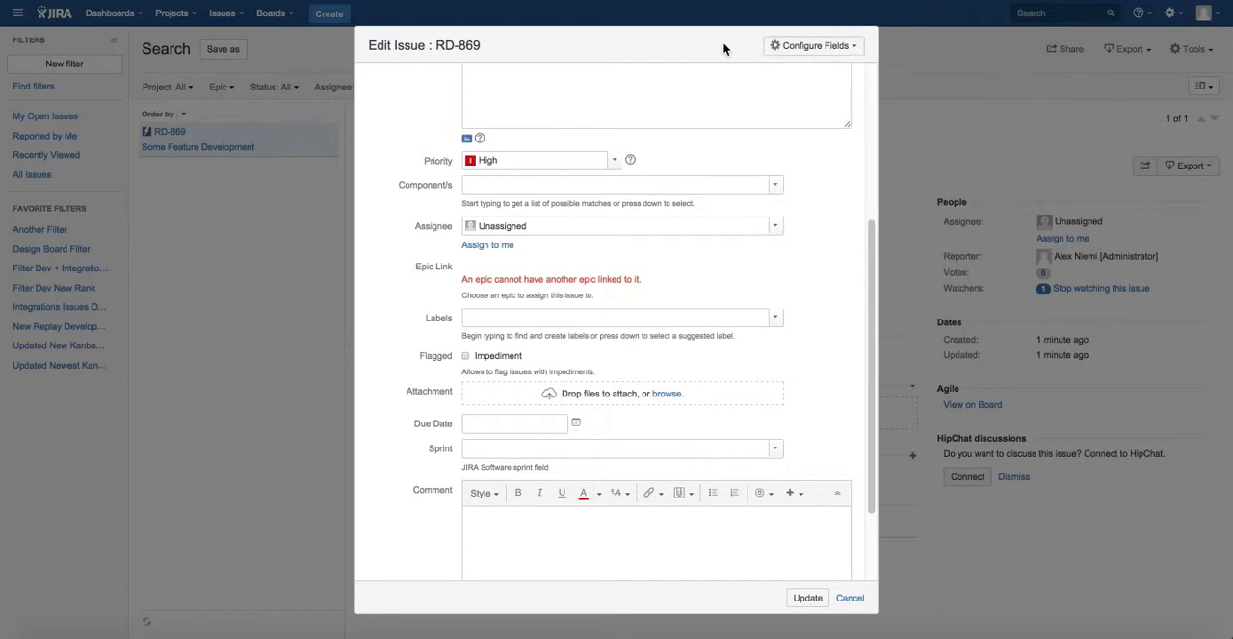
pyautogui.moveTo(813, 196)
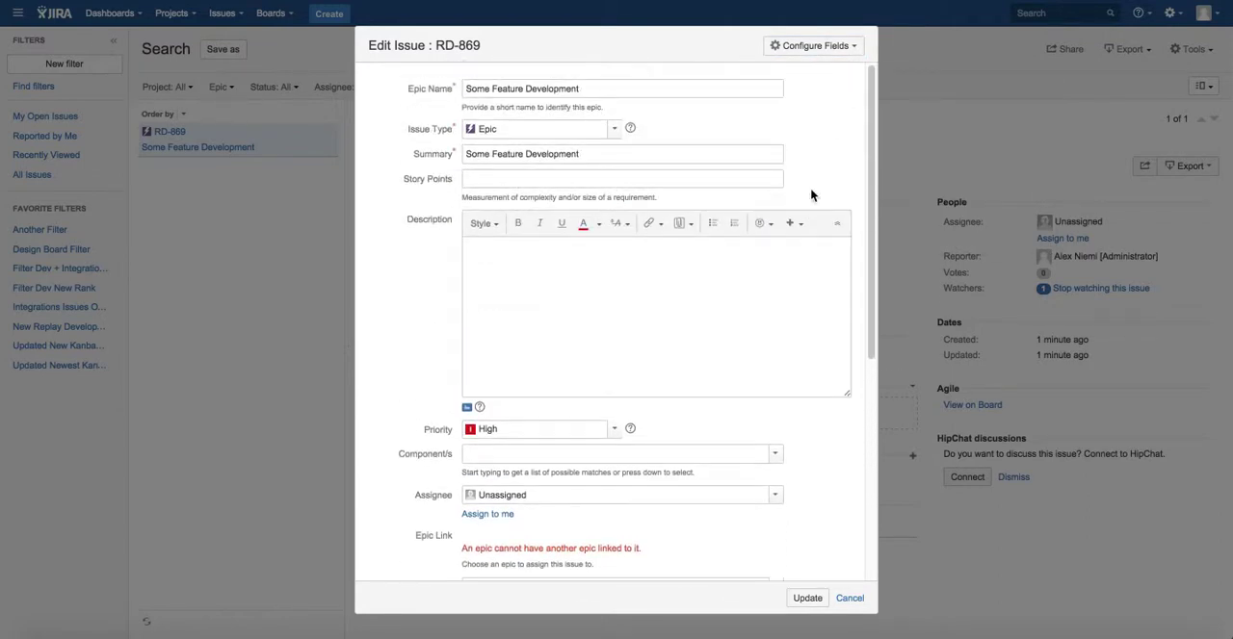
pyautogui.scroll(-3)
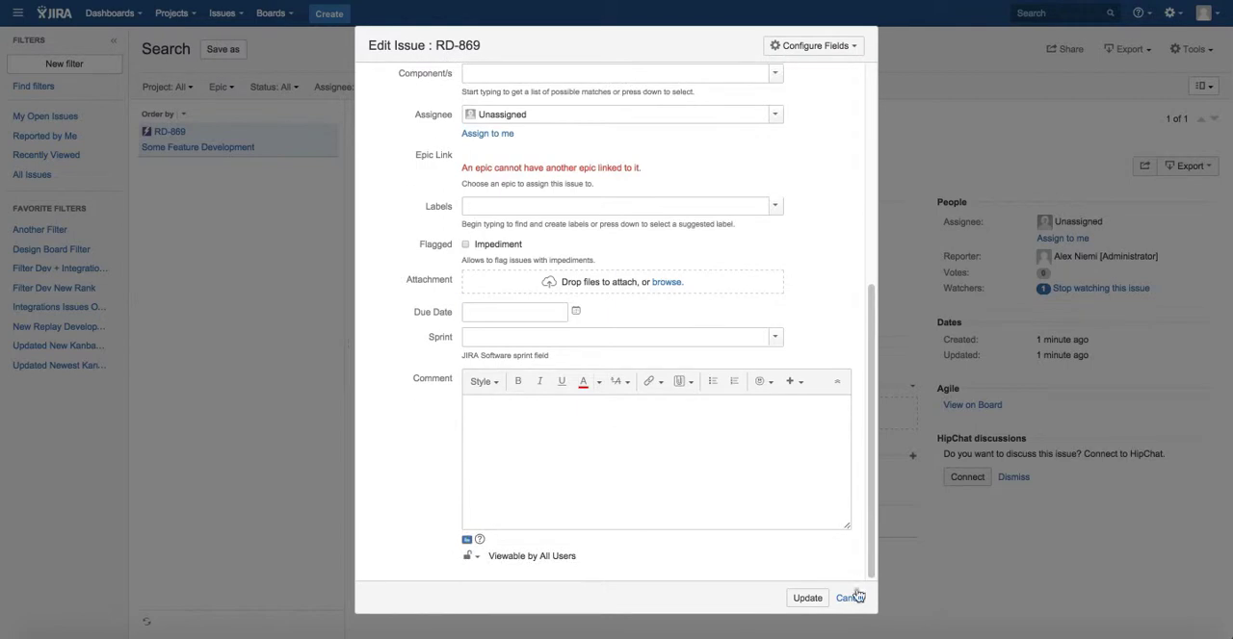
pyautogui.click(847, 597)
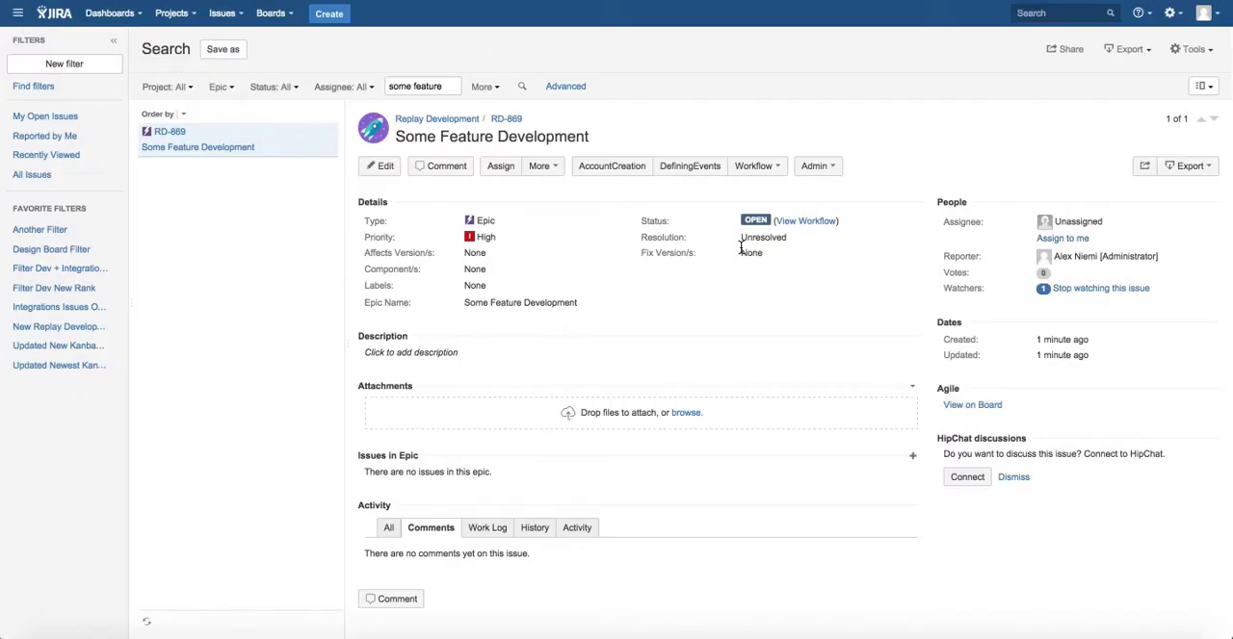
pyautogui.click(755, 165)
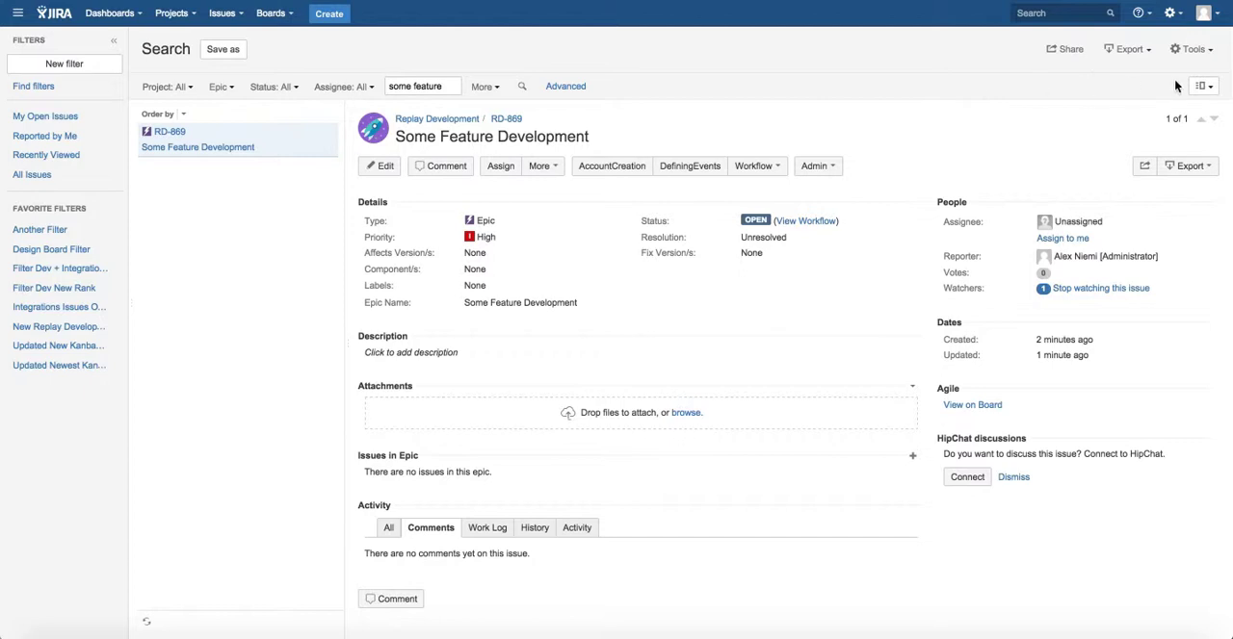
# Bulk Change all 1 issue from Tools, select RD-869 and choose Edit Issues as the operation.
pyautogui.click(1190, 48)
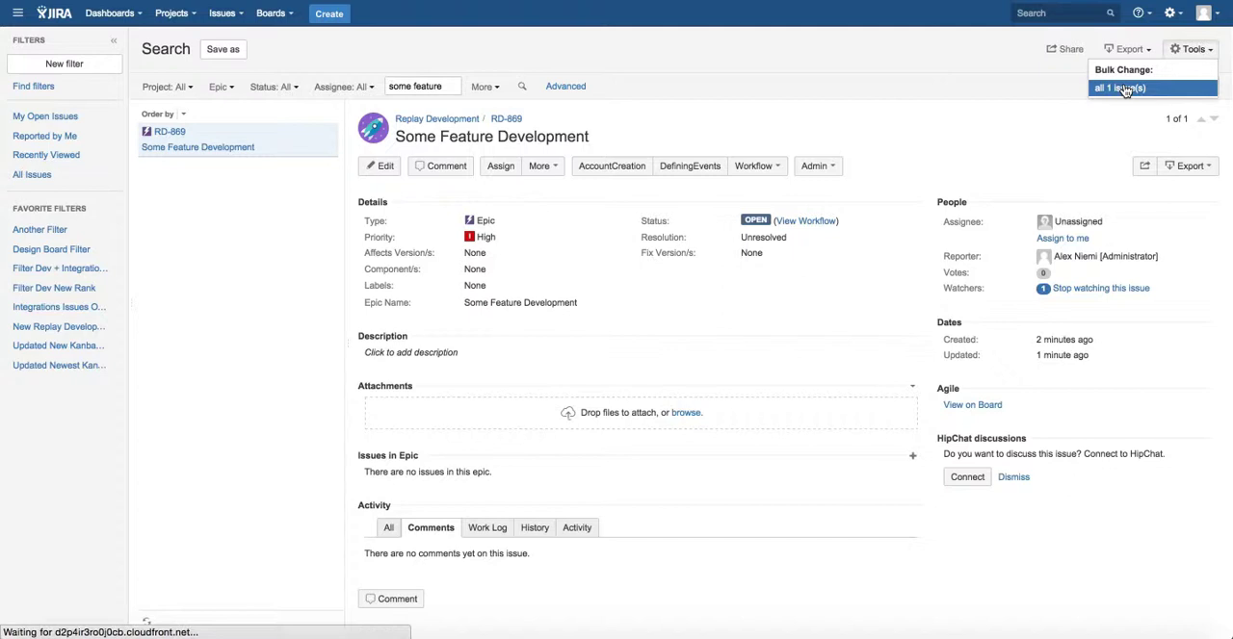
pyautogui.click(1121, 89)
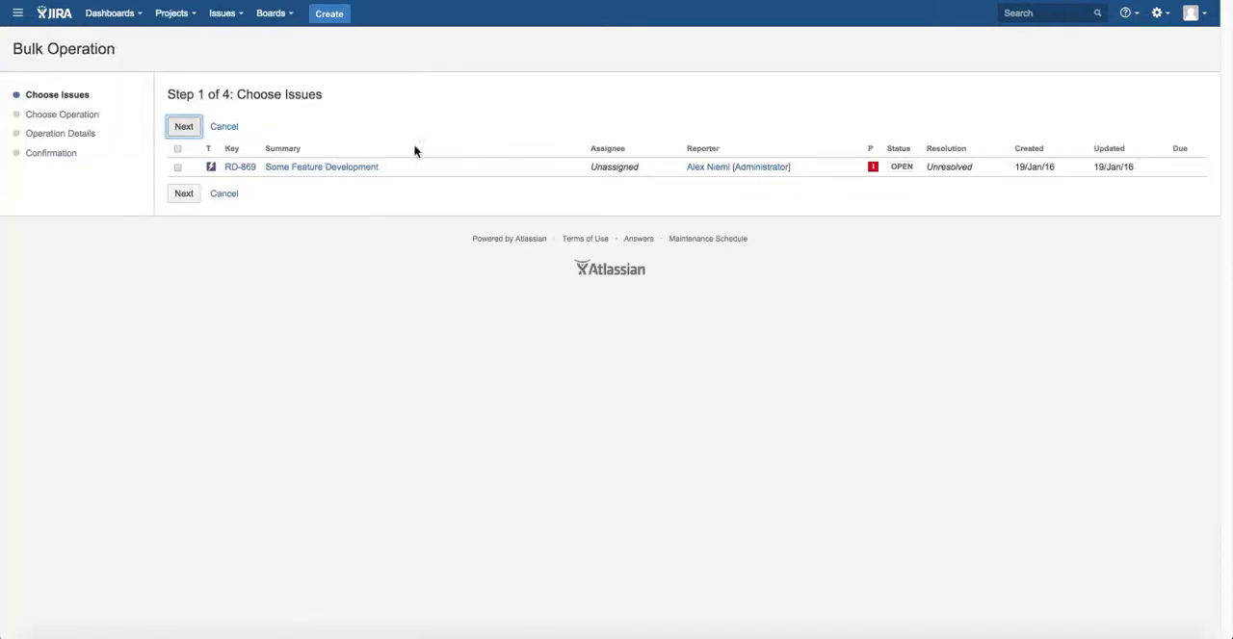
pyautogui.click(178, 166)
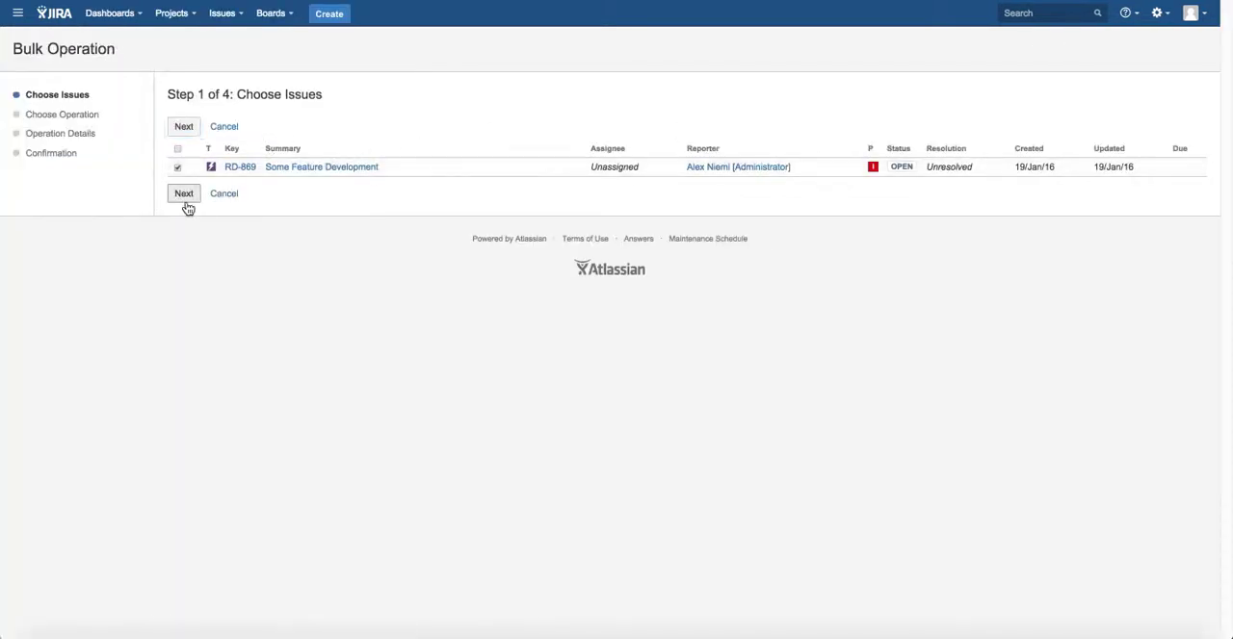
pyautogui.click(183, 193)
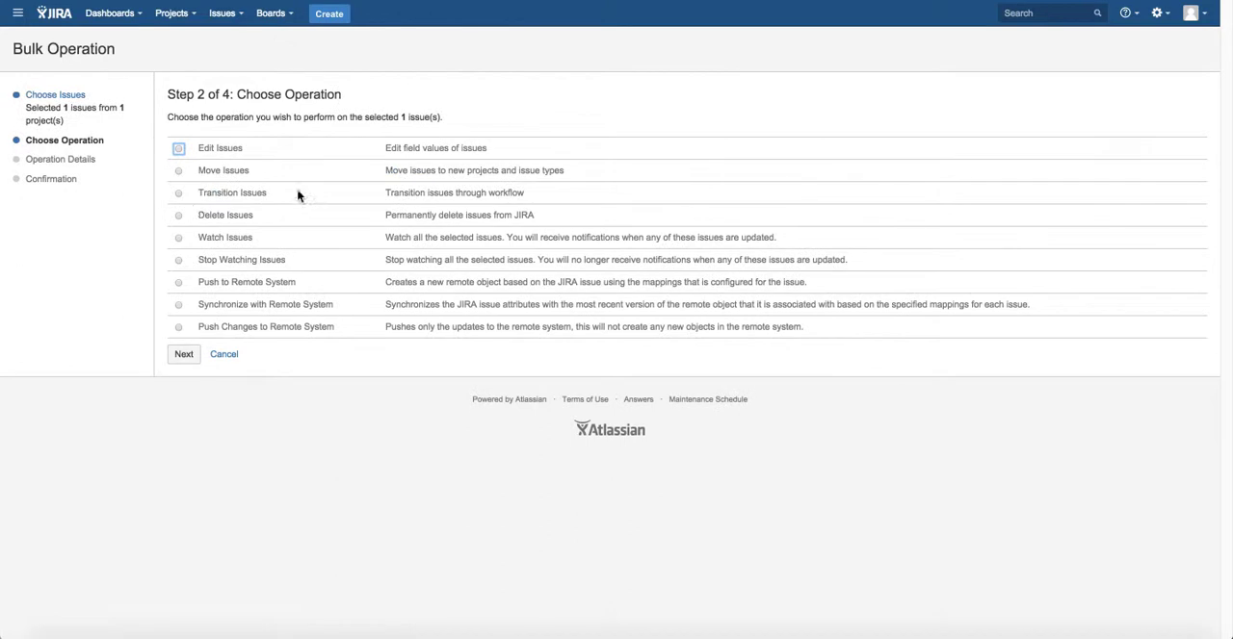
pyautogui.click(177, 149)
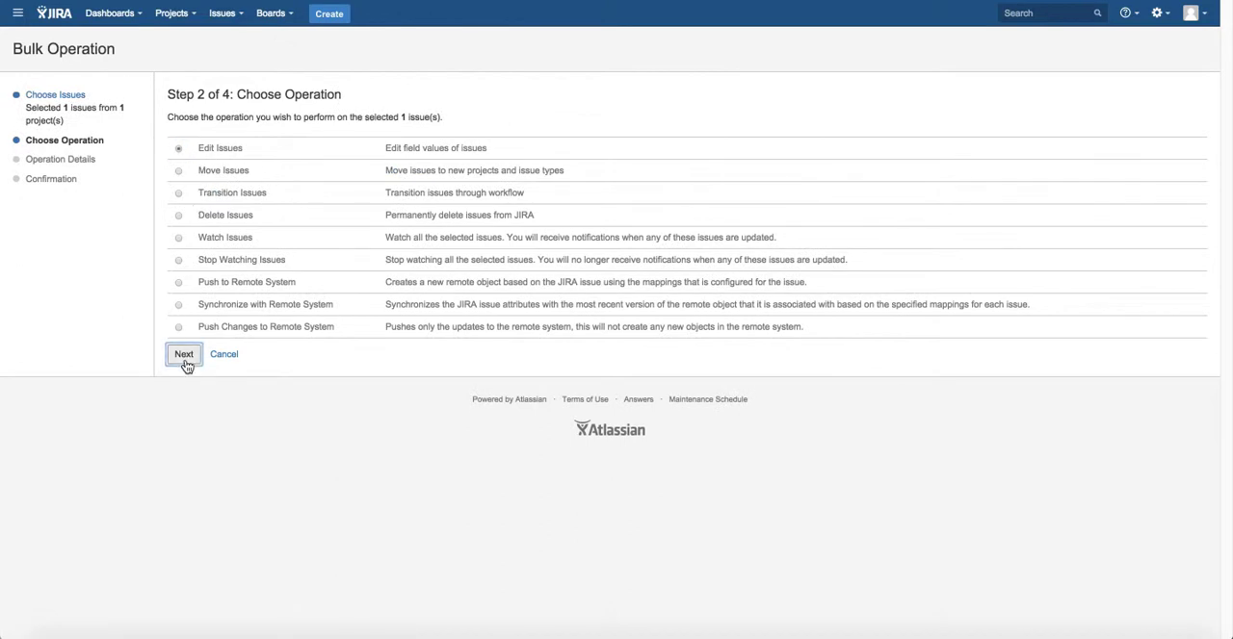
# Enable Change Epic Status, set it to In Progress and proceed to confirmation.
pyautogui.click(183, 355)
pyautogui.write('status')
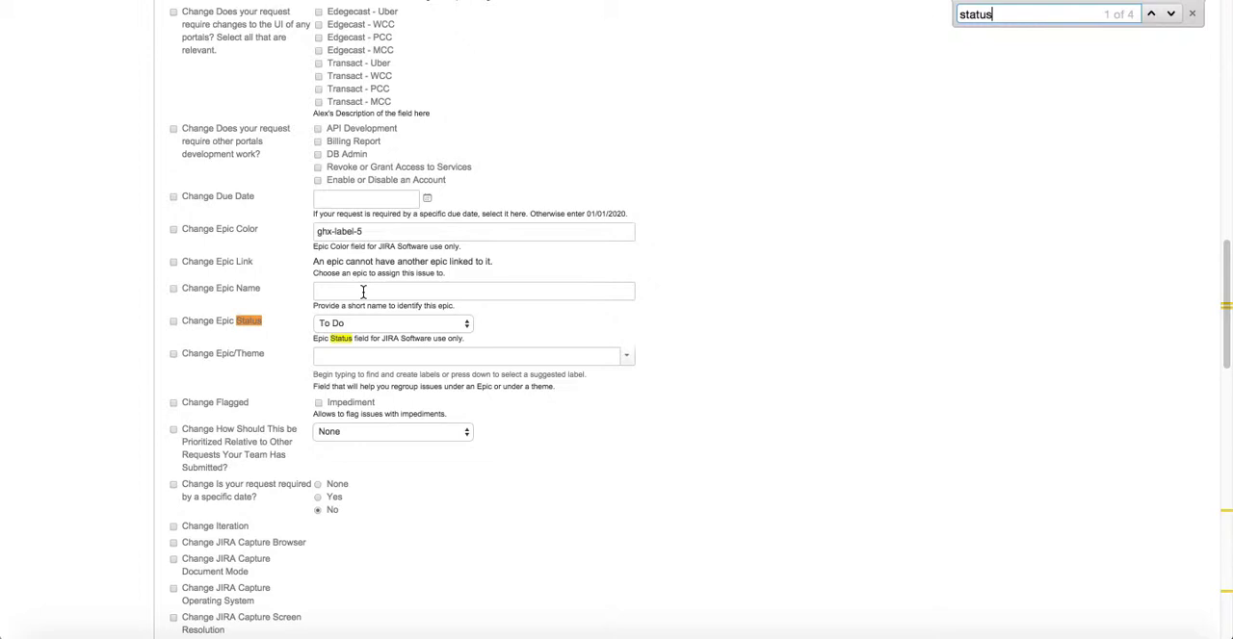
pyautogui.click(173, 320)
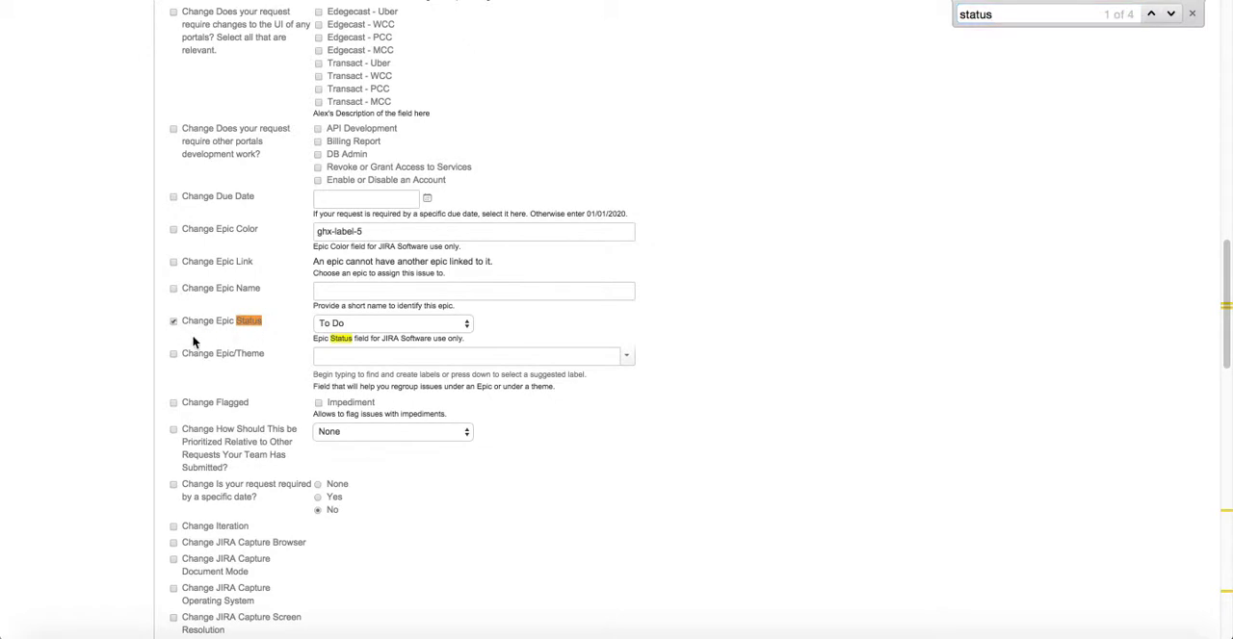
pyautogui.click(393, 322)
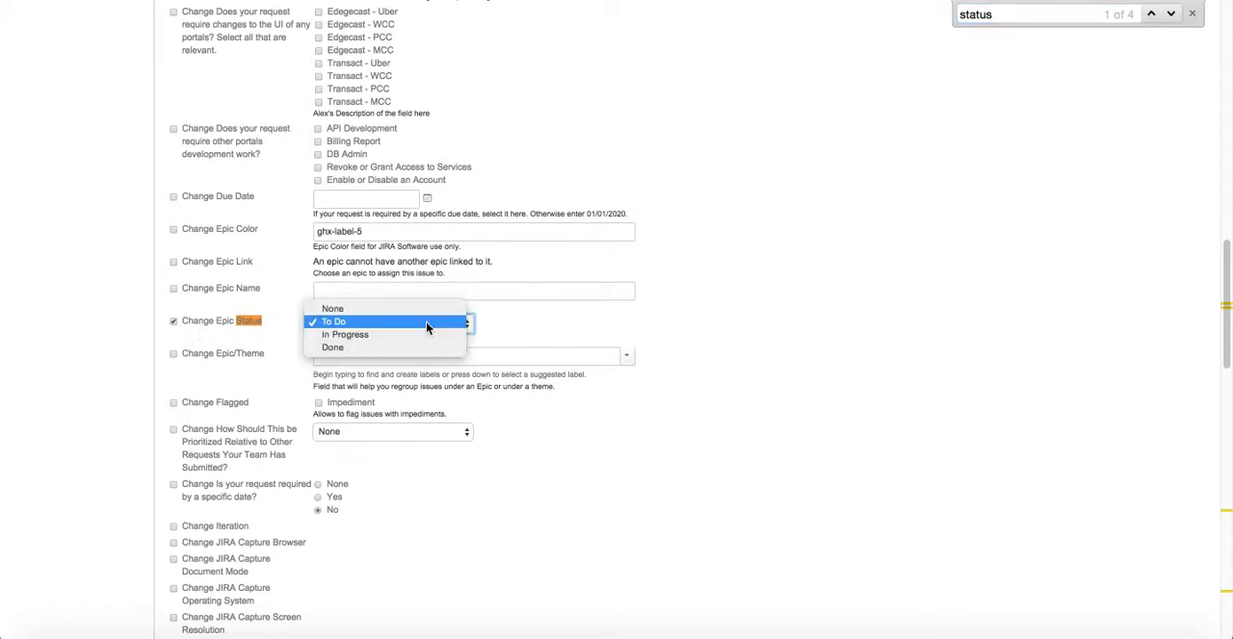
pyautogui.click(343, 333)
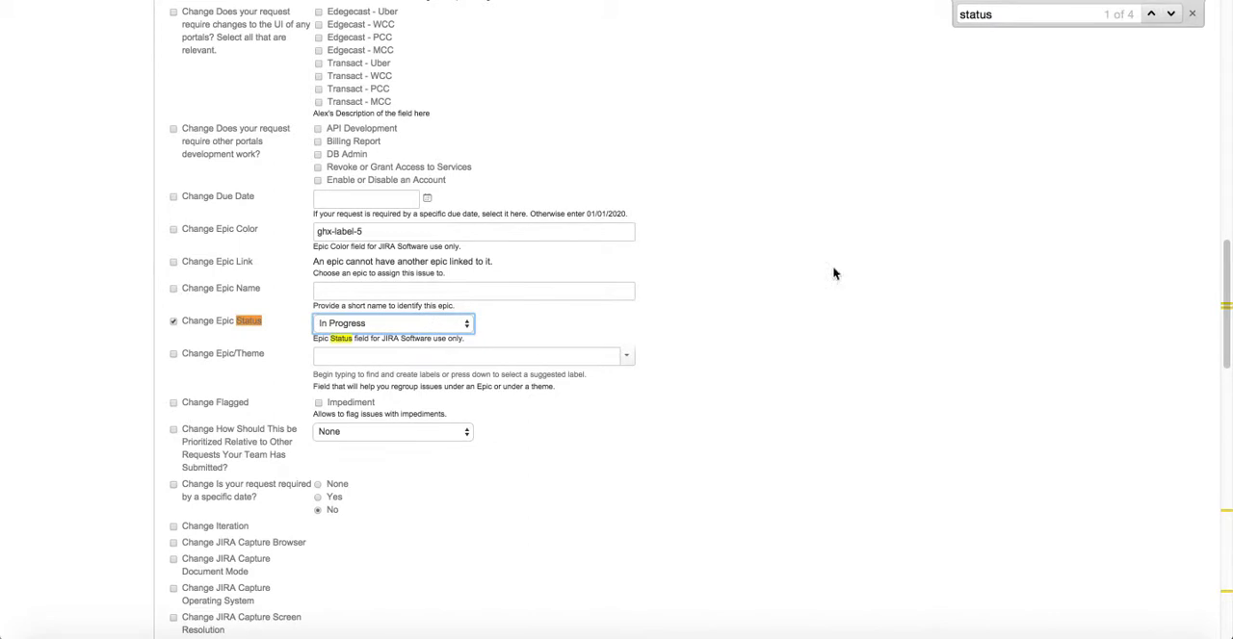
pyautogui.scroll(-3)
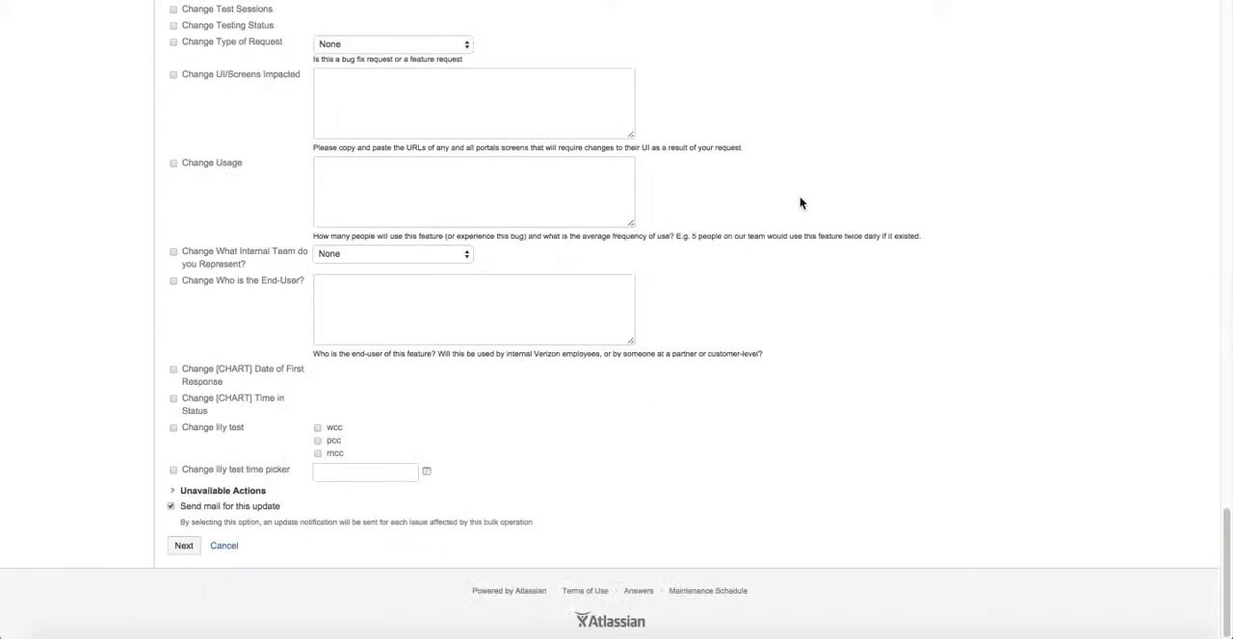
pyautogui.click(183, 547)
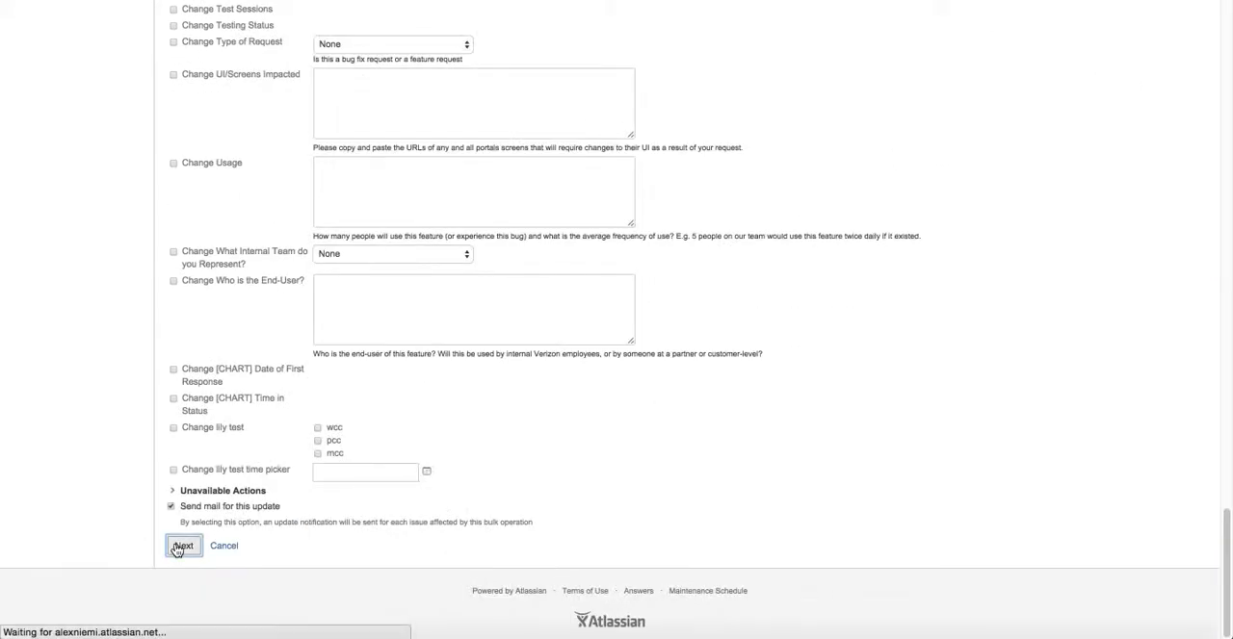
# Confirm the bulk Epic Status change and acknowledge completion, returning to RD-869 in issue search.
pyautogui.click(183, 547)
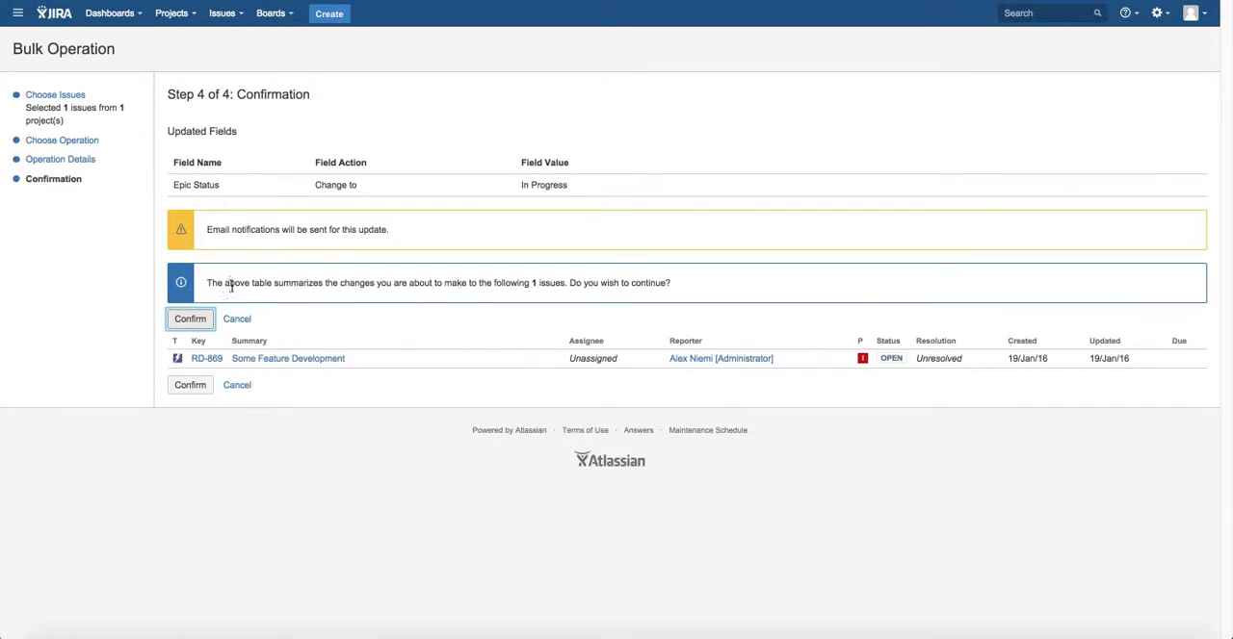
pyautogui.moveTo(247, 227)
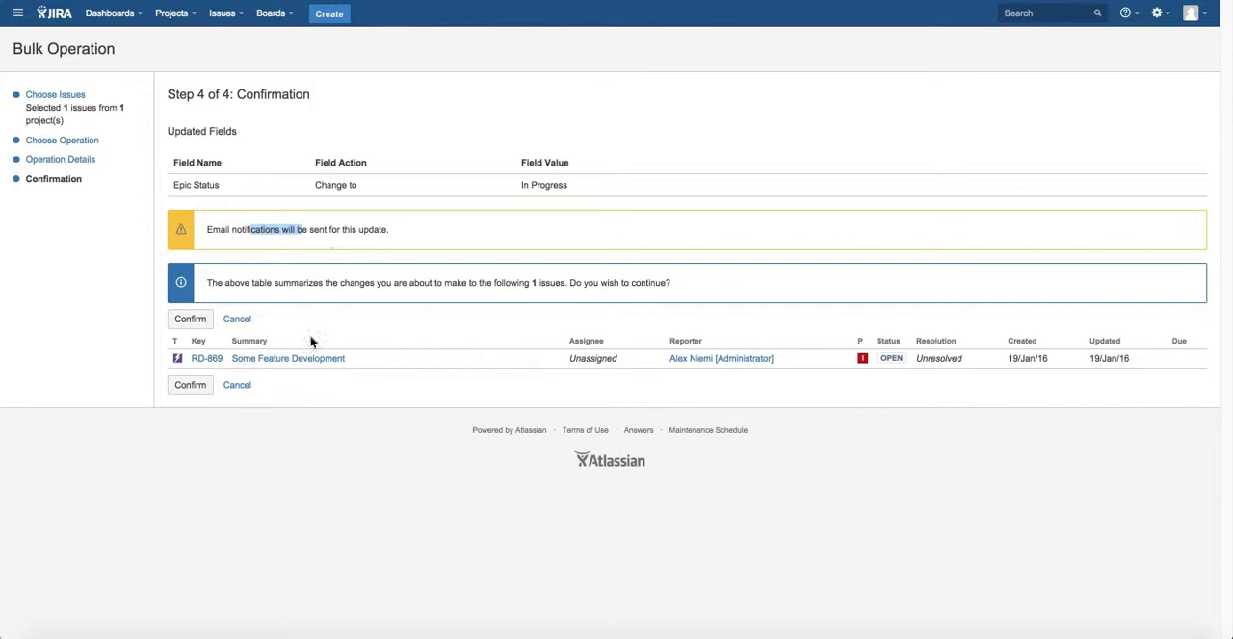
pyautogui.click(189, 385)
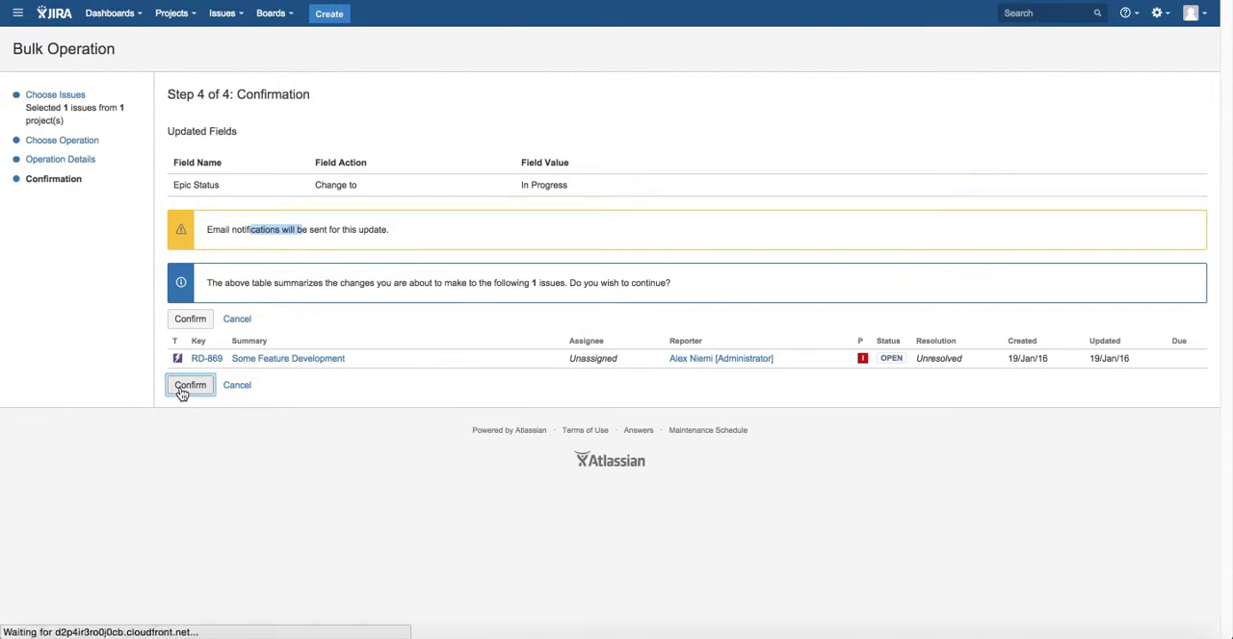
pyautogui.click(189, 386)
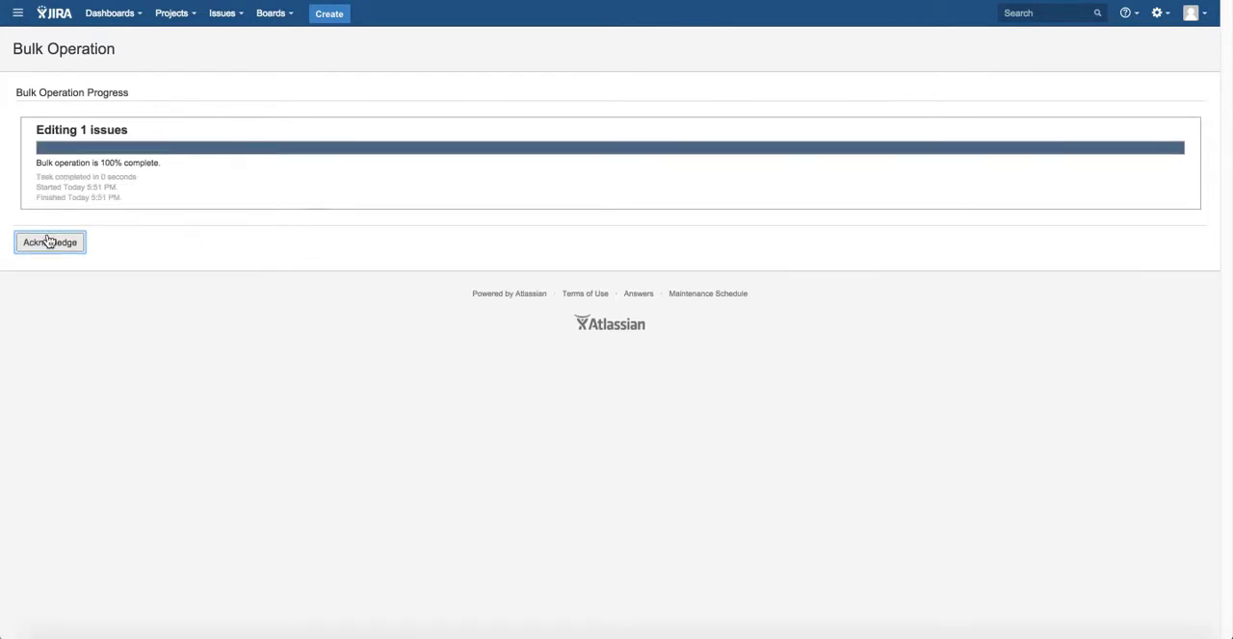
pyautogui.click(46, 242)
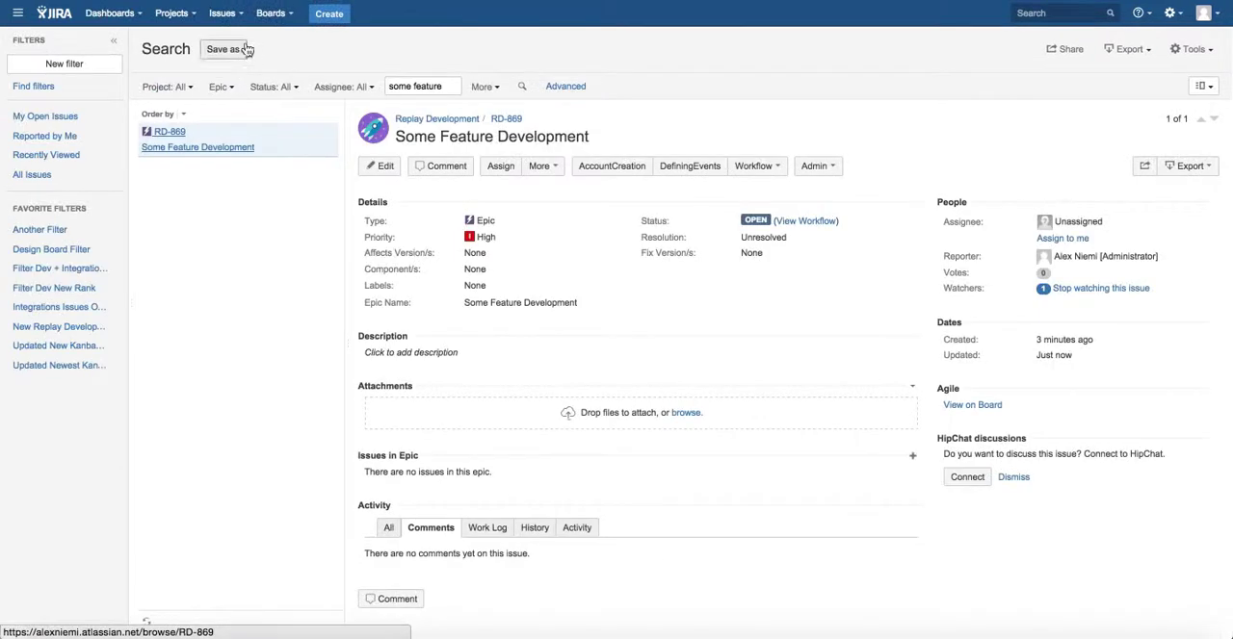